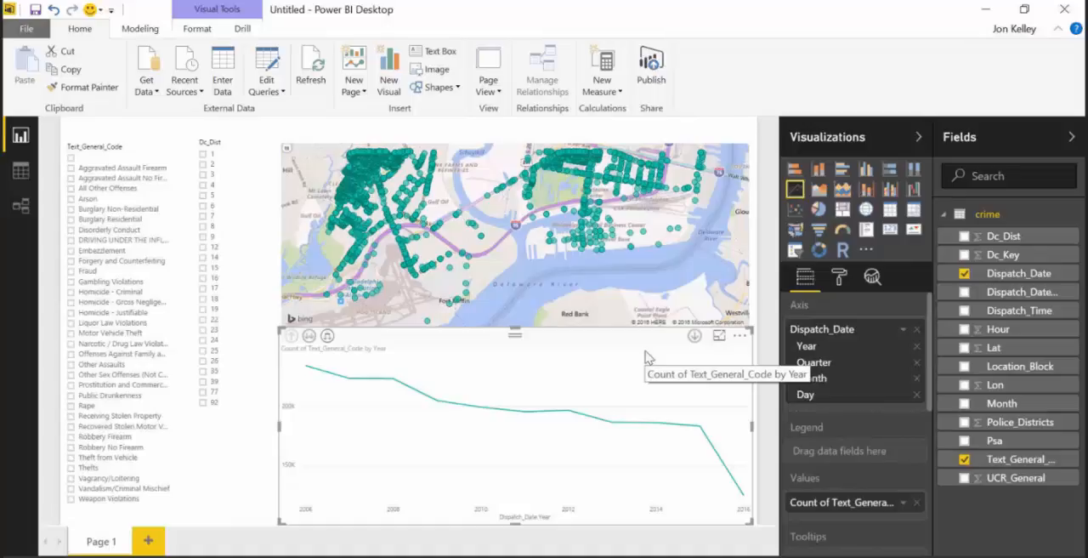
mouse_move(585, 386)
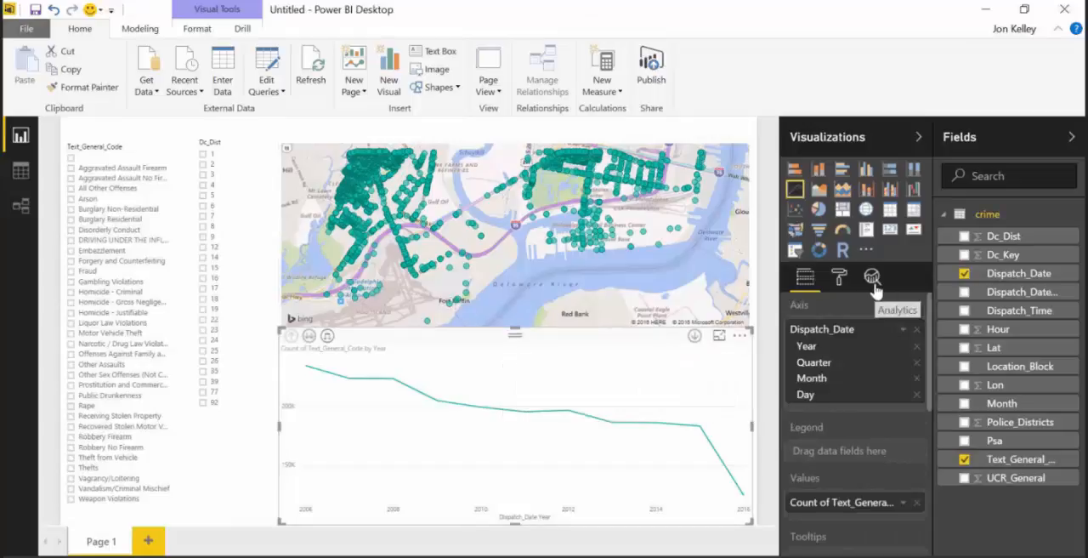
mouse_move(872, 275)
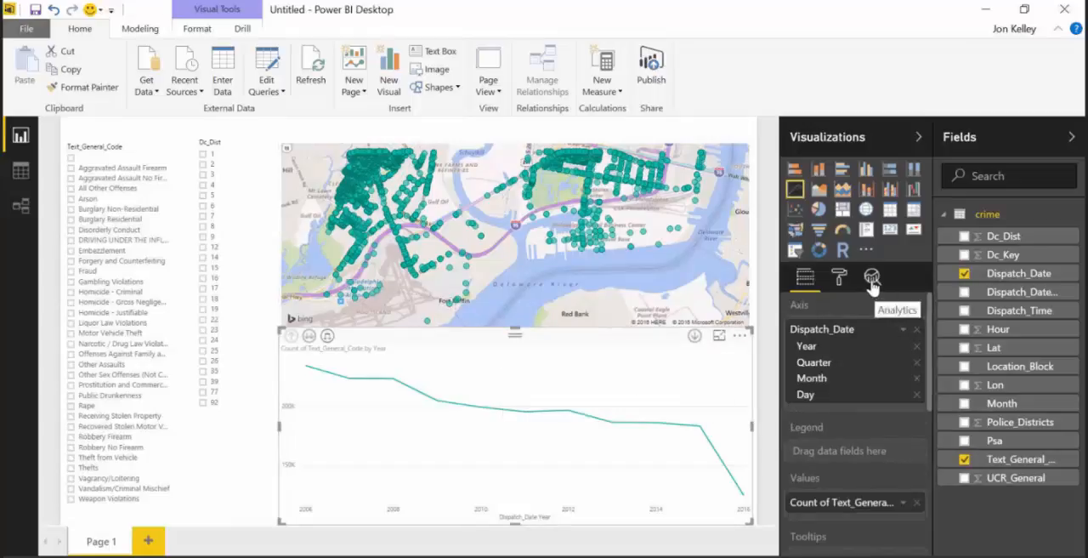
Step: Overlay a dashed black trend line on the yearly crime-count chart from the Analytics options
left_click(872, 276)
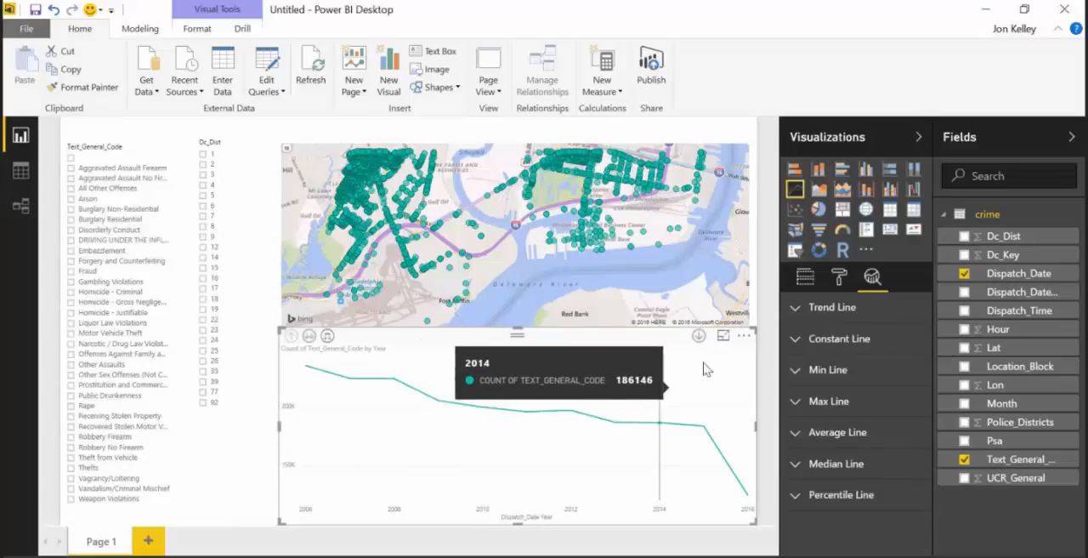
mouse_move(822, 339)
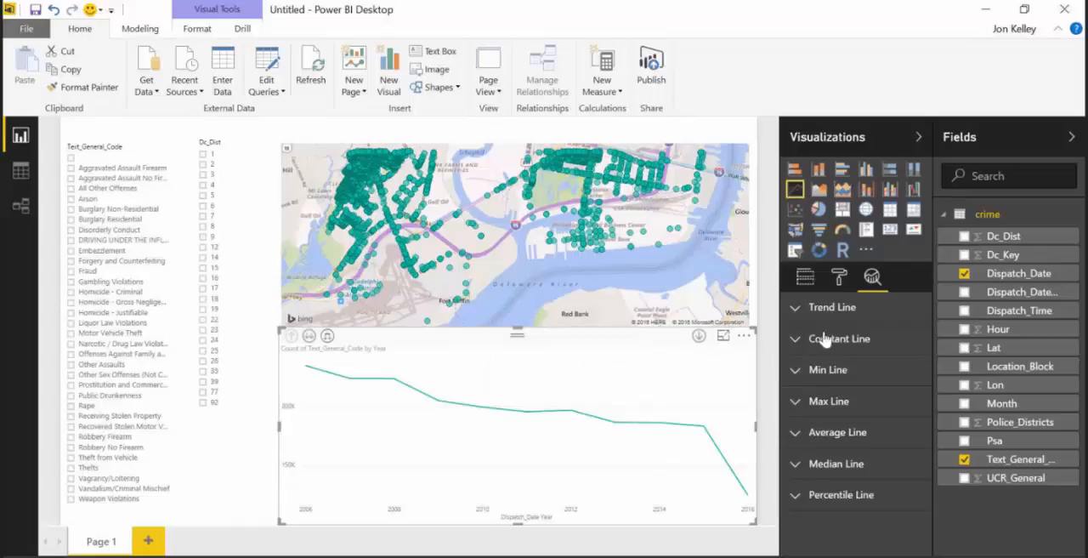
mouse_move(833, 317)
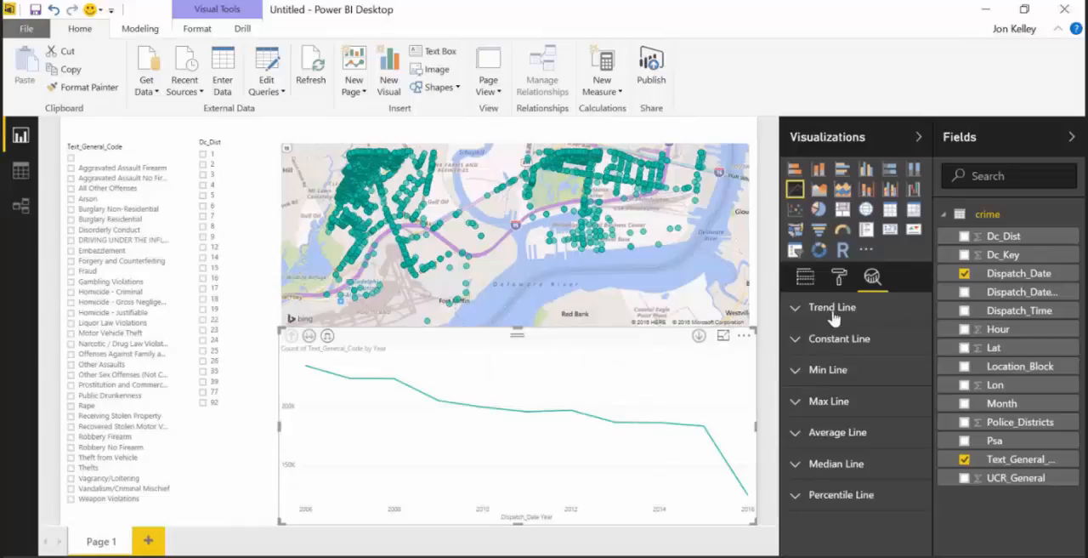
left_click(831, 306)
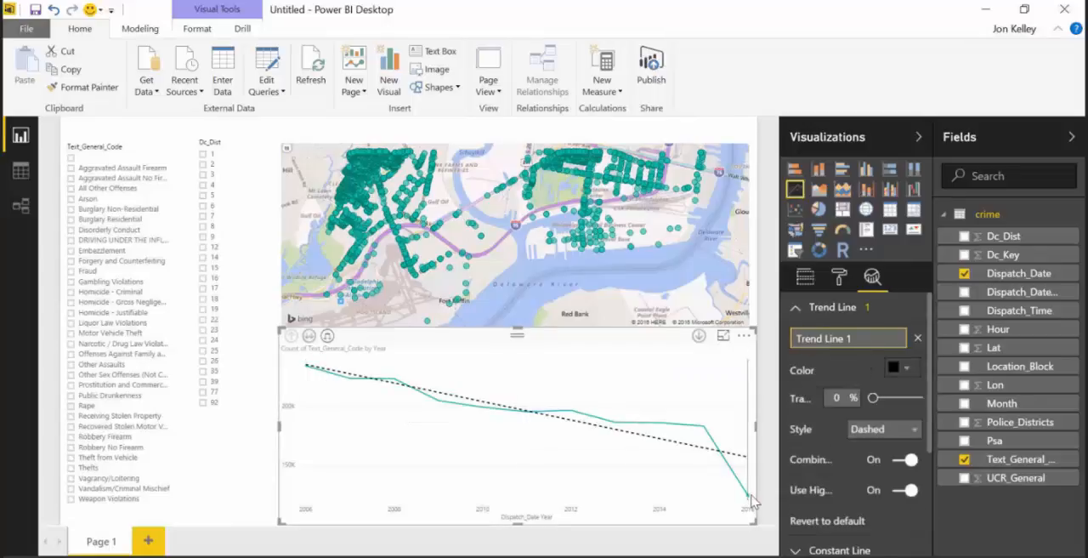
scroll("down", 3)
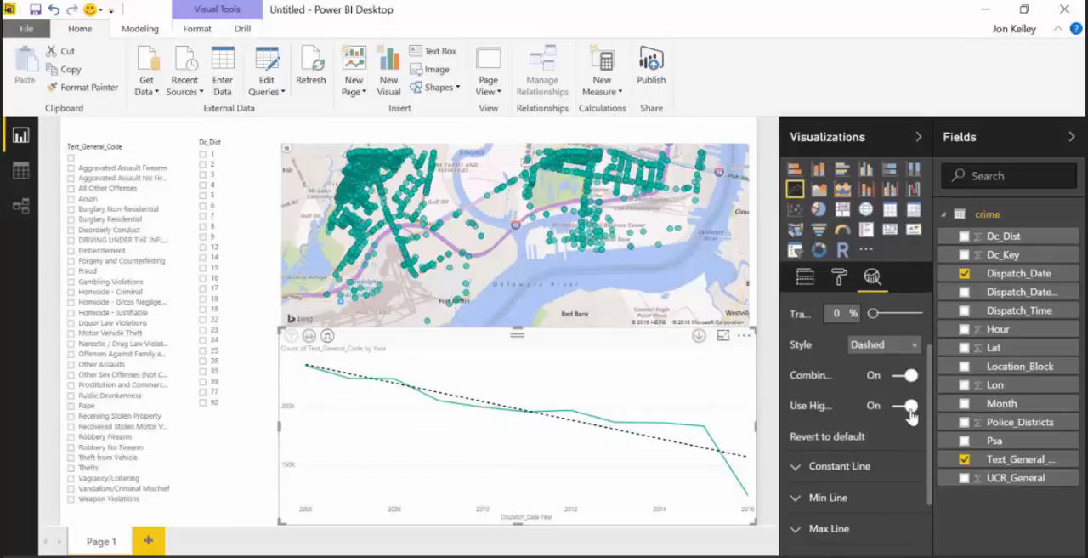
left_click(804, 277)
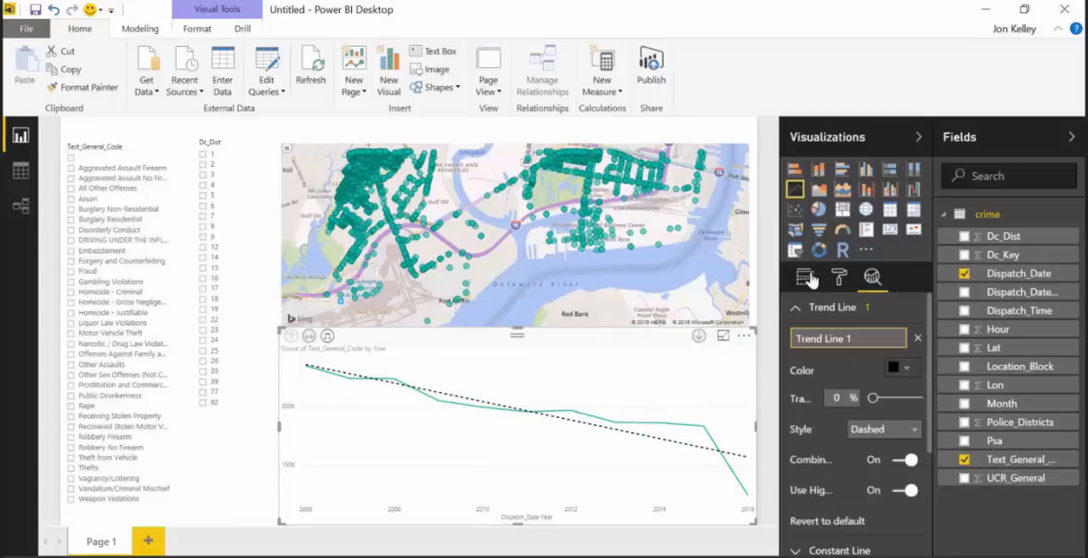
Step: Filter Dispatch_Date Year with an advanced 'is not 2016' condition so the chart ends at 2015
left_click(804, 277)
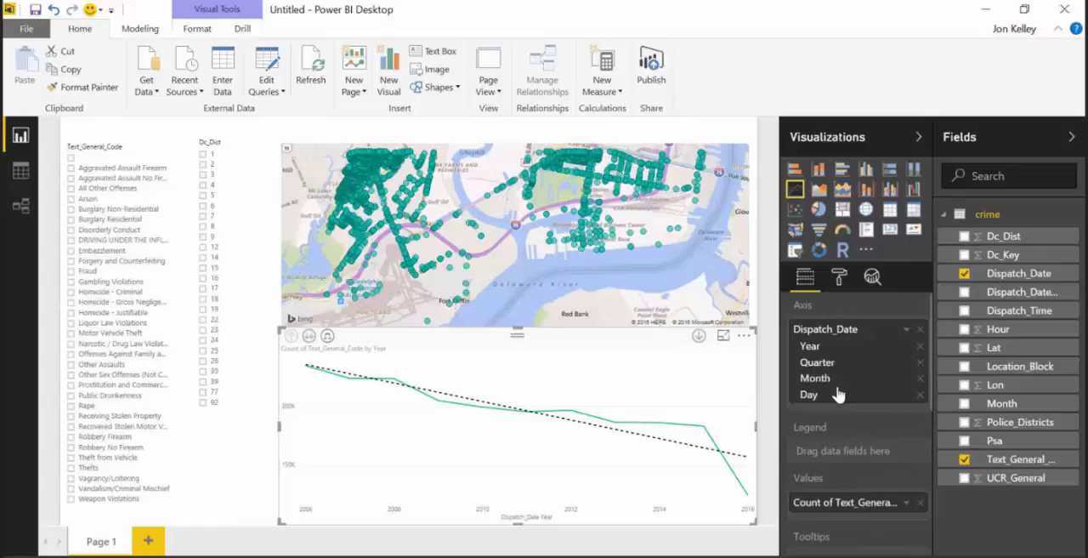
scroll("down", 3)
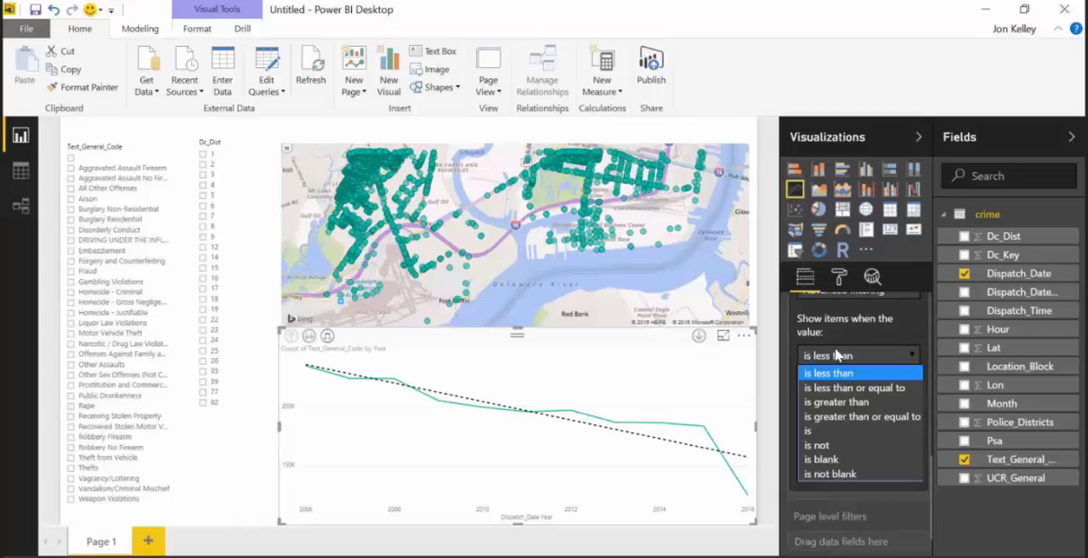
left_click(816, 445)
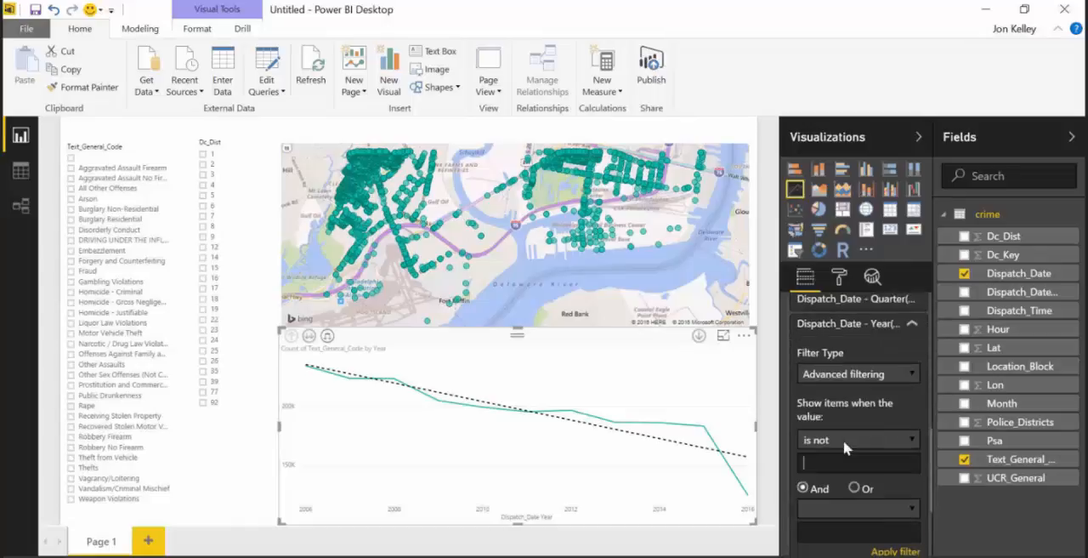
type("2016")
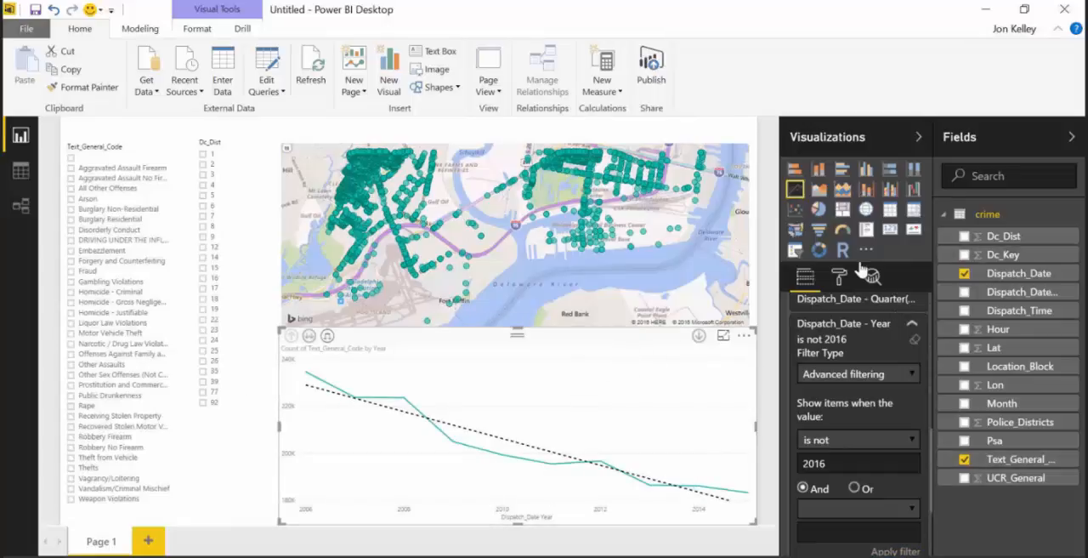
Step: Return to the Analytics options and clear the offense-type slicer selection
left_click(872, 275)
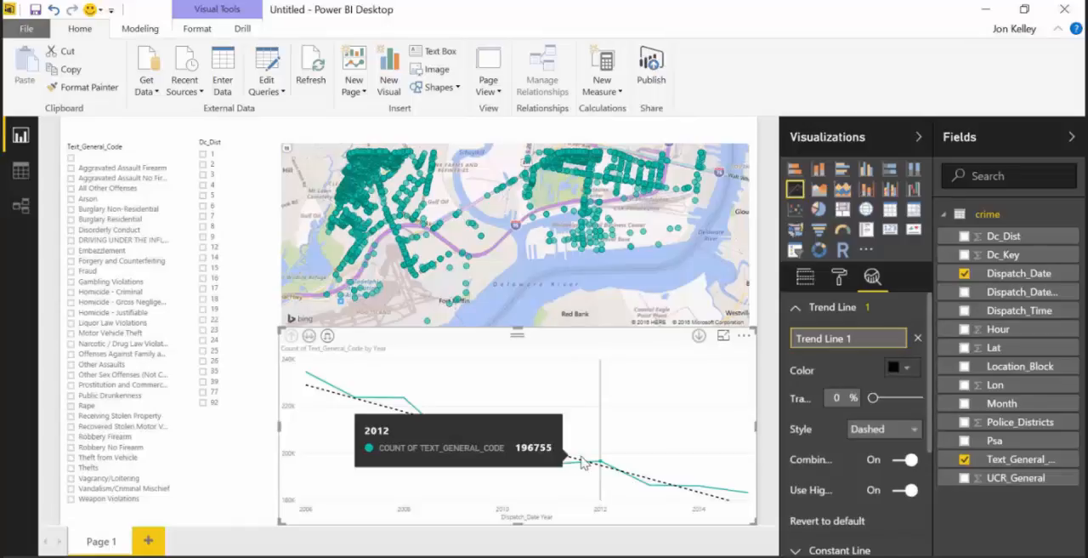
mouse_move(374, 375)
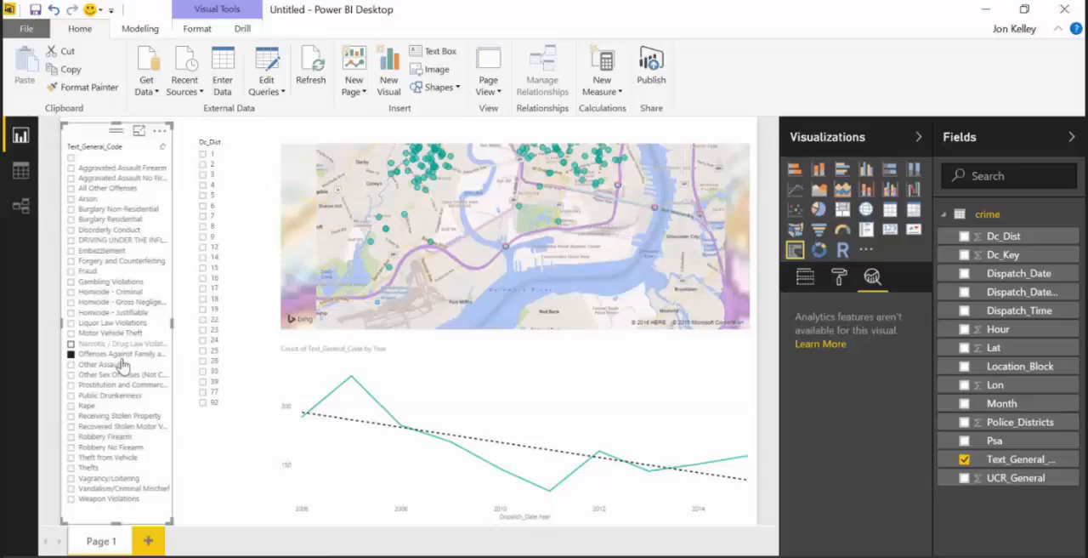
left_click(872, 277)
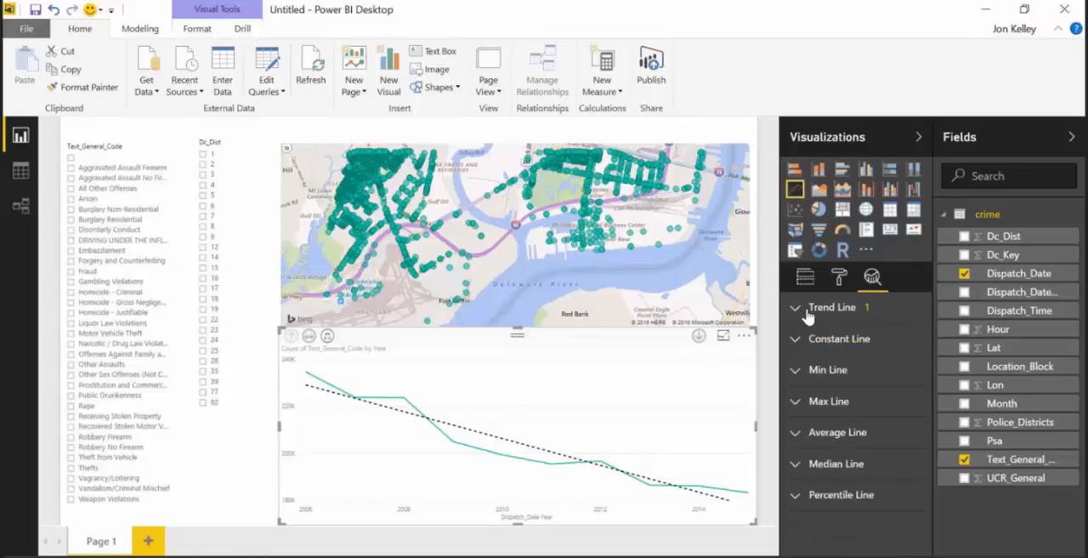
Step: Add a dashed average line at 50% transparency across the crime chart
left_click(837, 432)
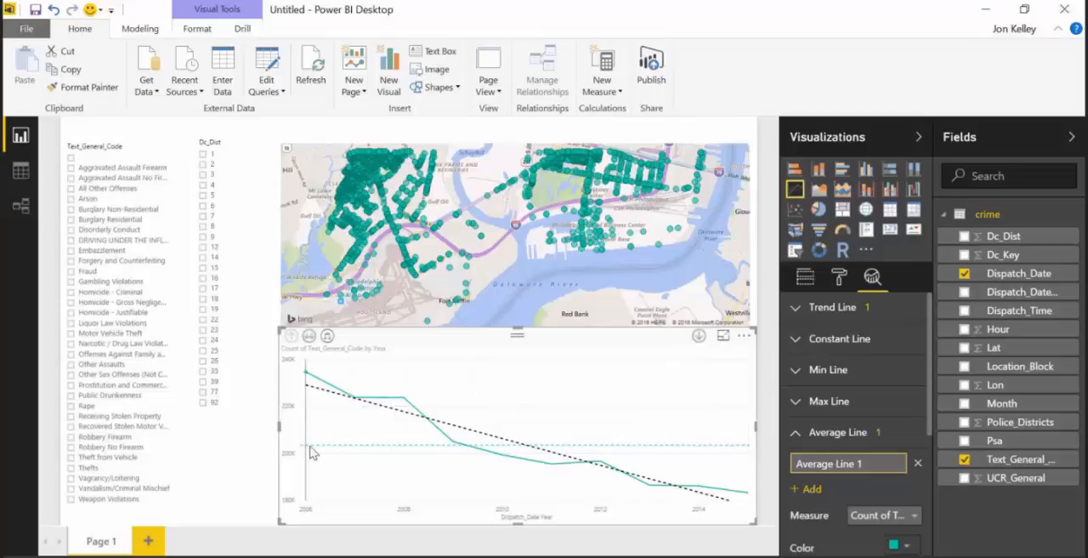
mouse_move(307, 451)
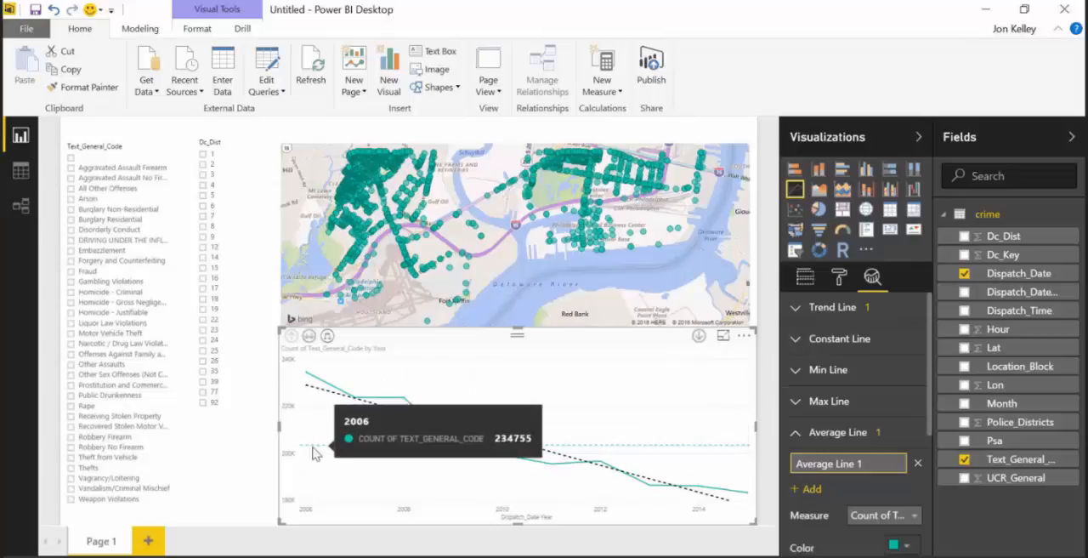
mouse_move(888, 382)
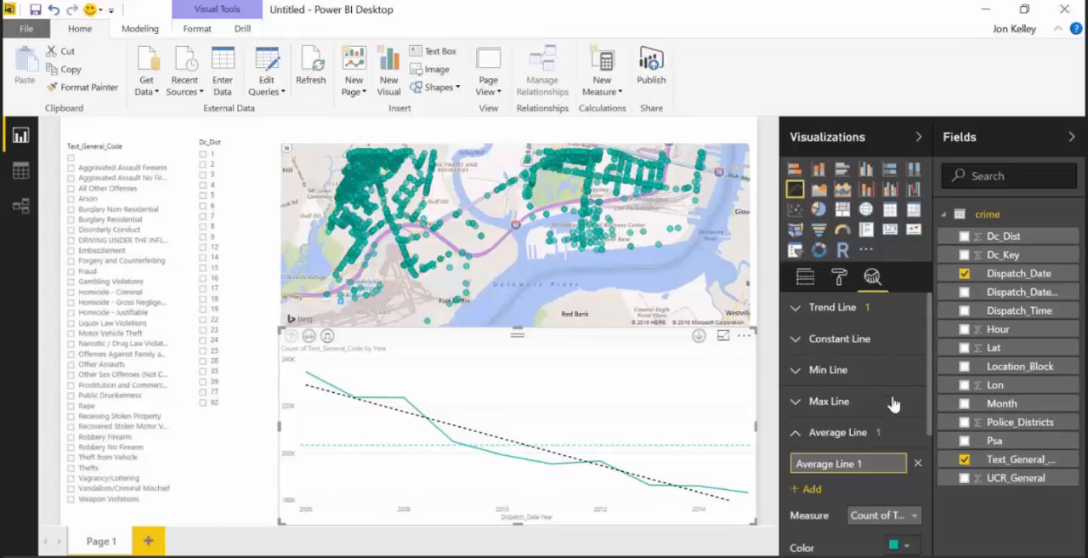
scroll("down", 3)
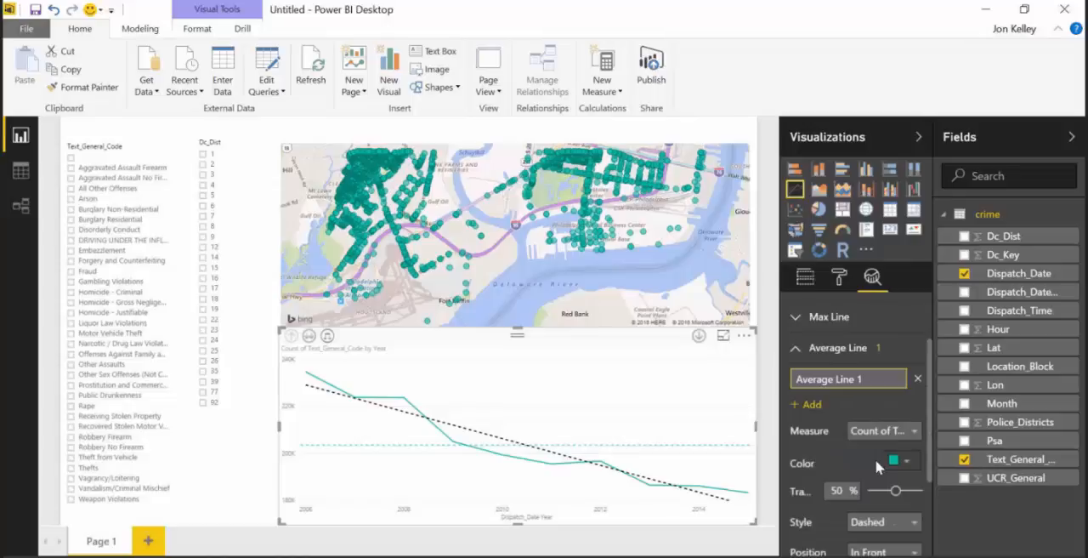
scroll("down", 3)
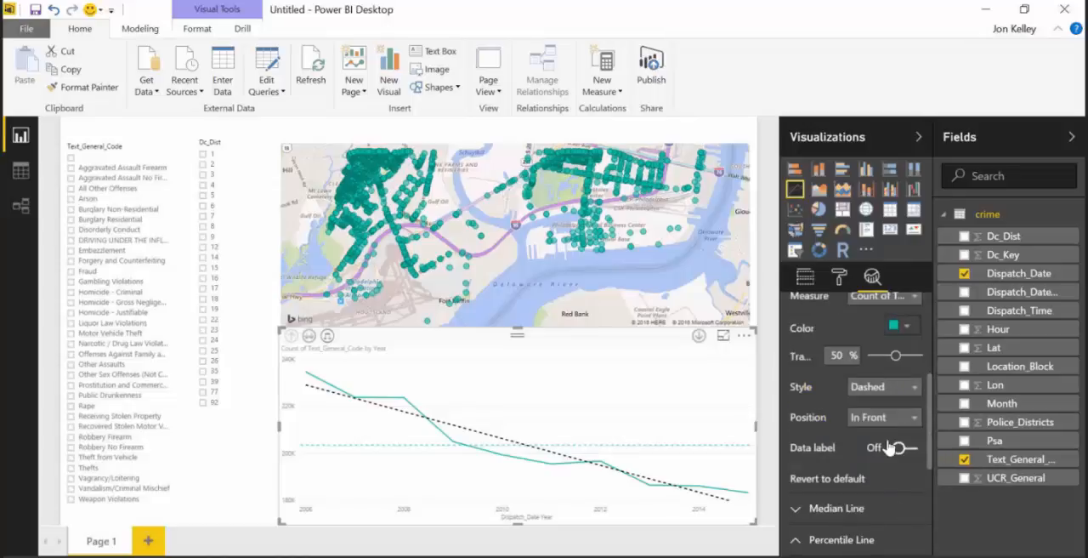
Step: Add a 90% percentile line and turn on the data label for Average Line 1
left_click(841, 539)
type("90")
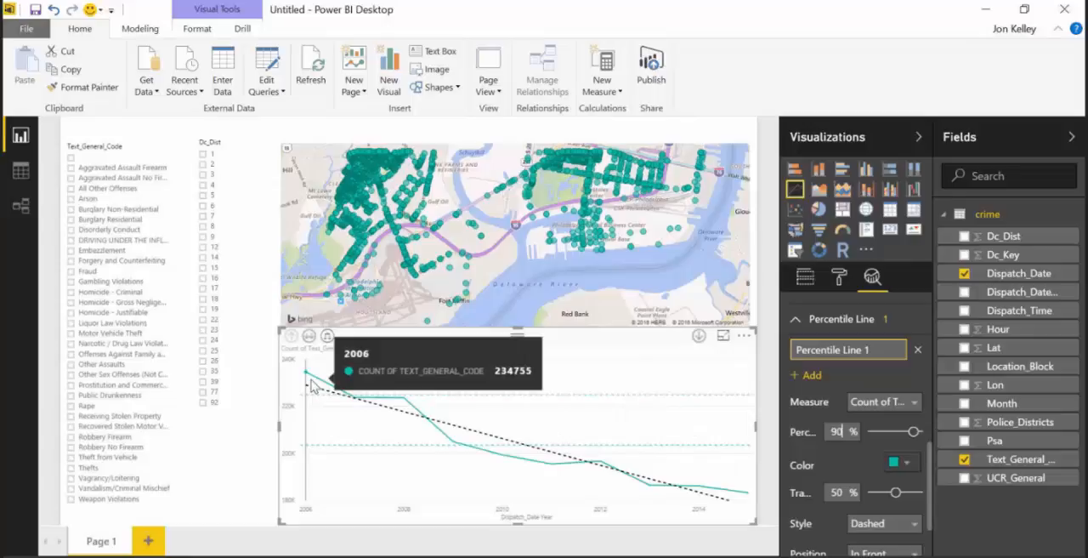
mouse_move(378, 401)
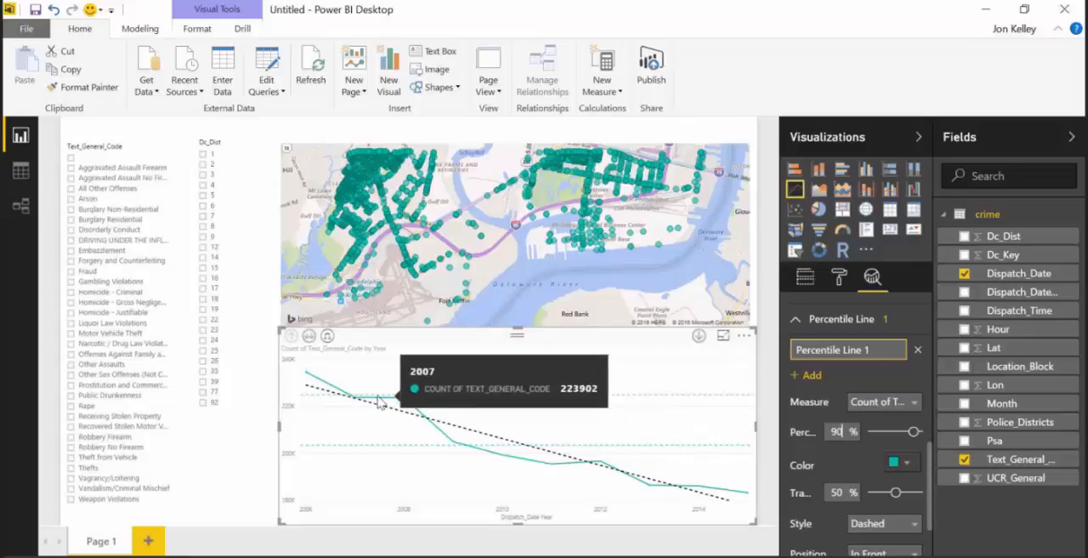
mouse_move(321, 414)
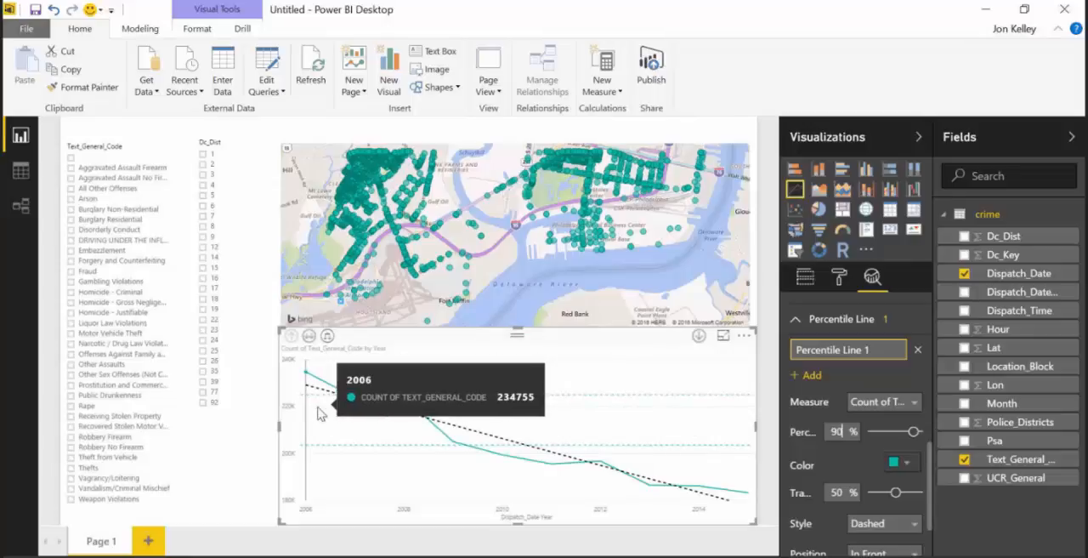
scroll("down", 3)
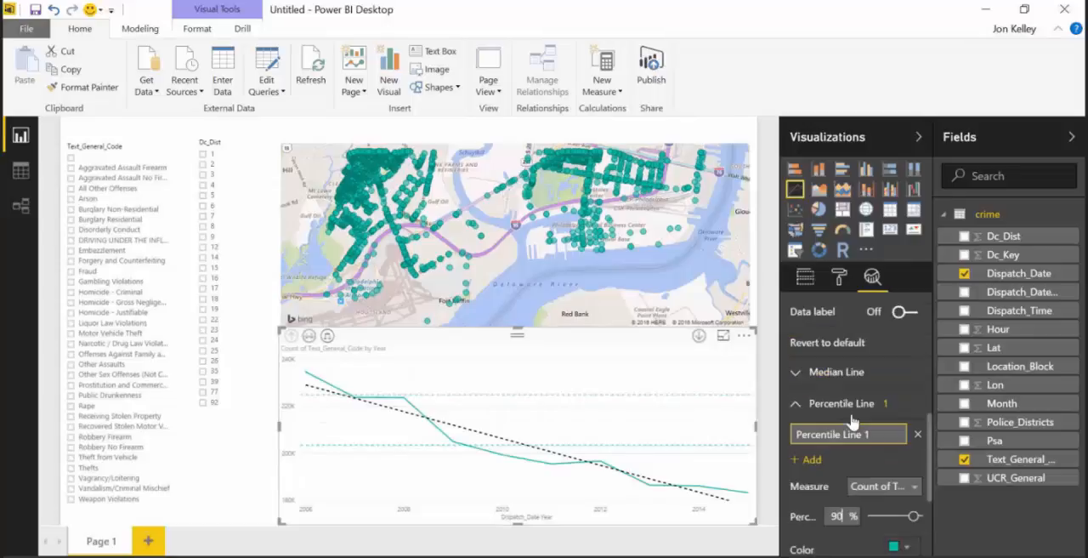
scroll("down", 3)
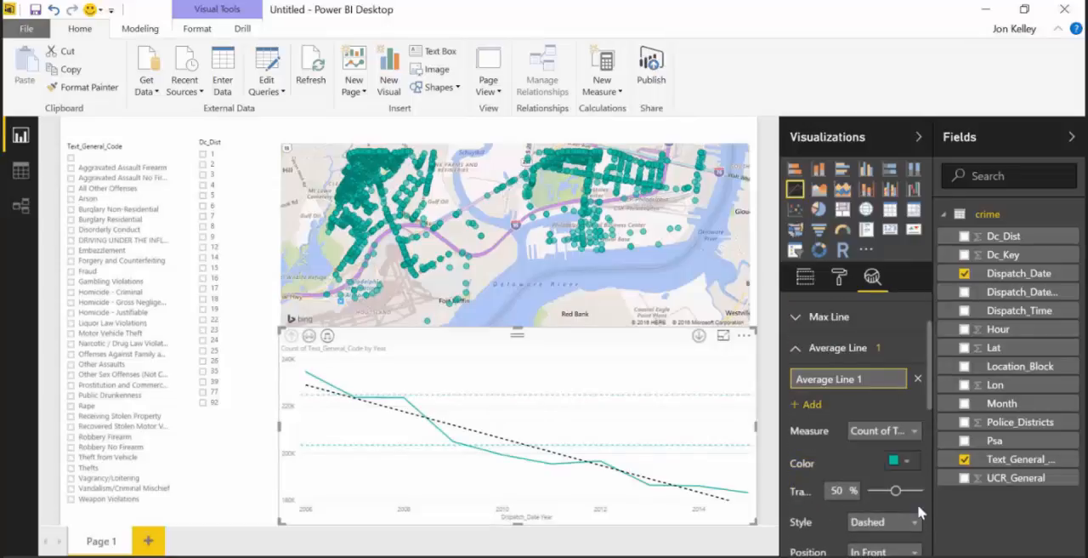
scroll("down", 3)
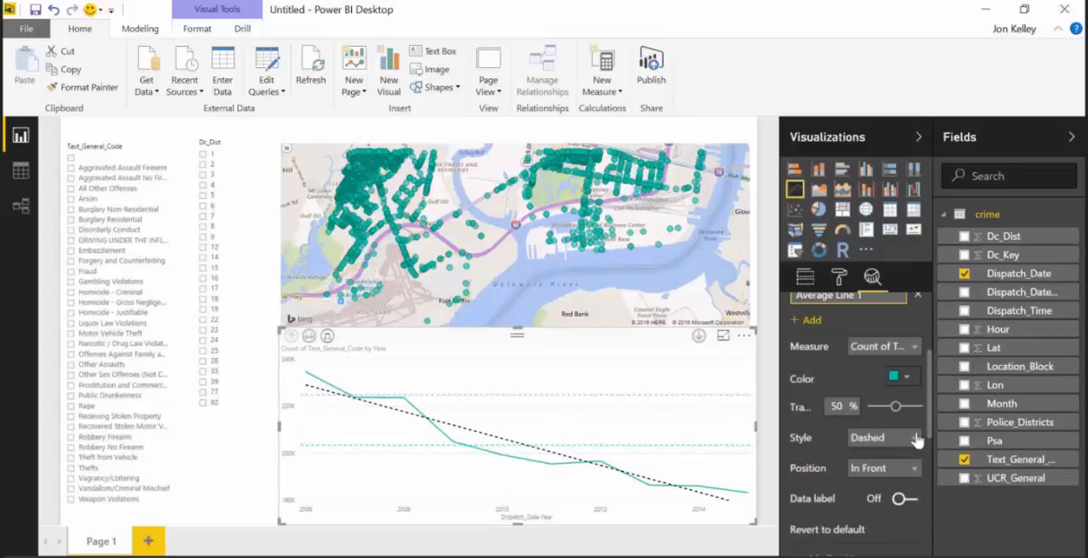
left_click(903, 498)
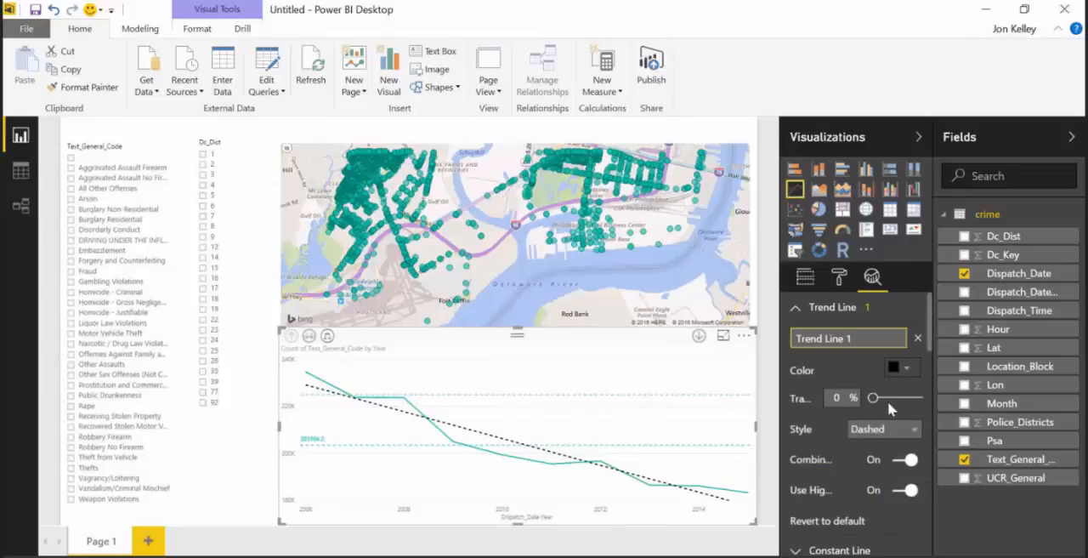
scroll("down", 3)
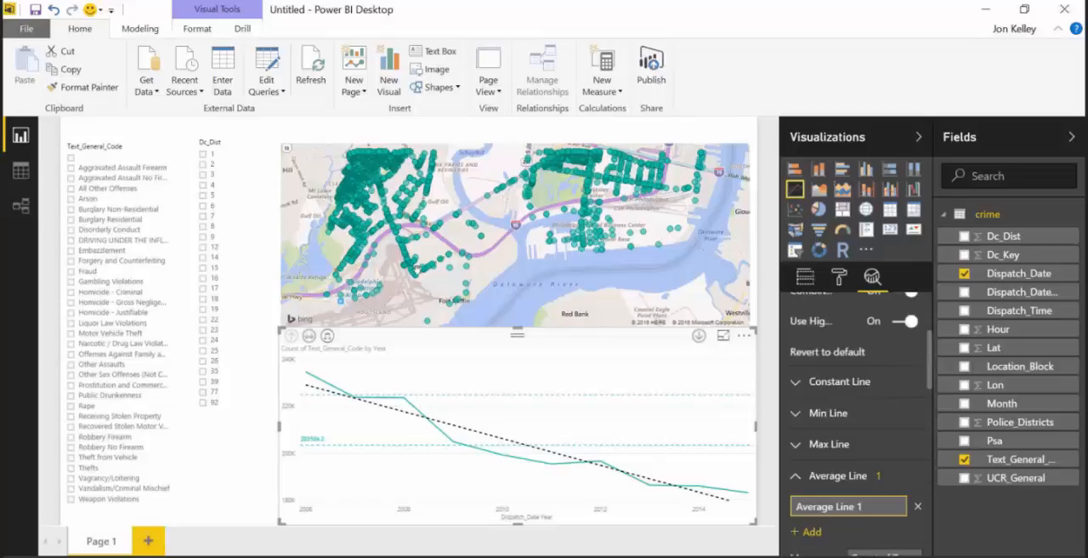
mouse_move(570, 360)
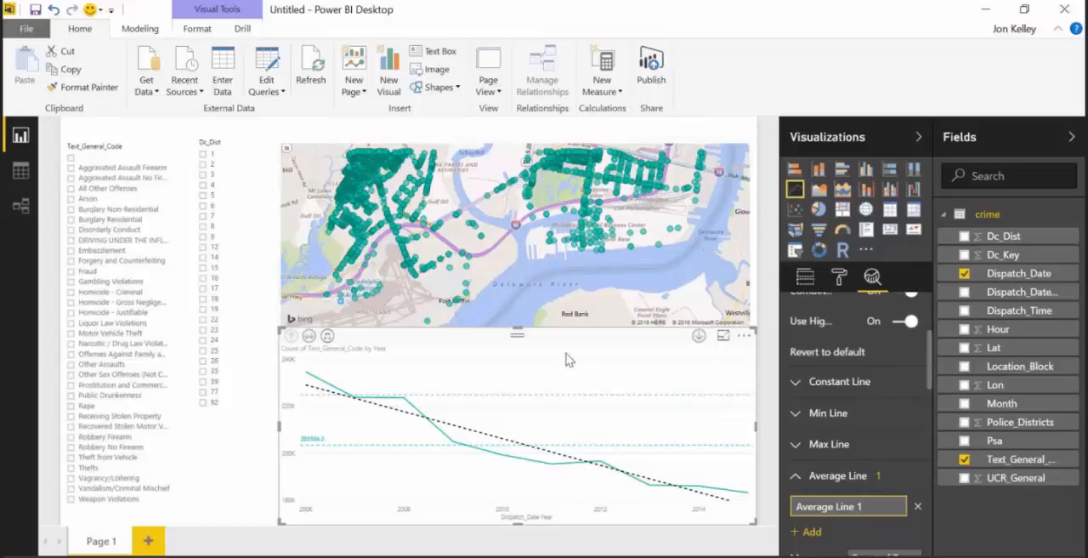